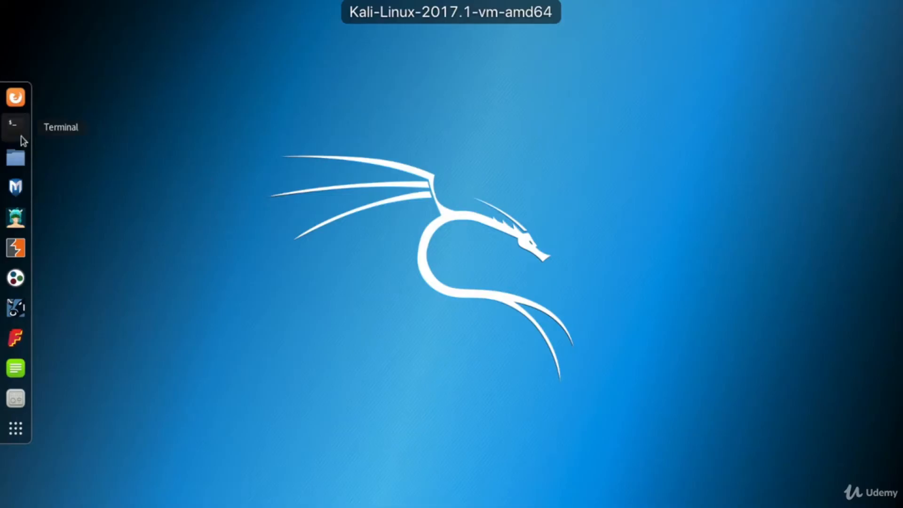
Open a Kali terminal window and discard the half-typed command, leaving an empty prompt
left_click(11, 125)
type("n")
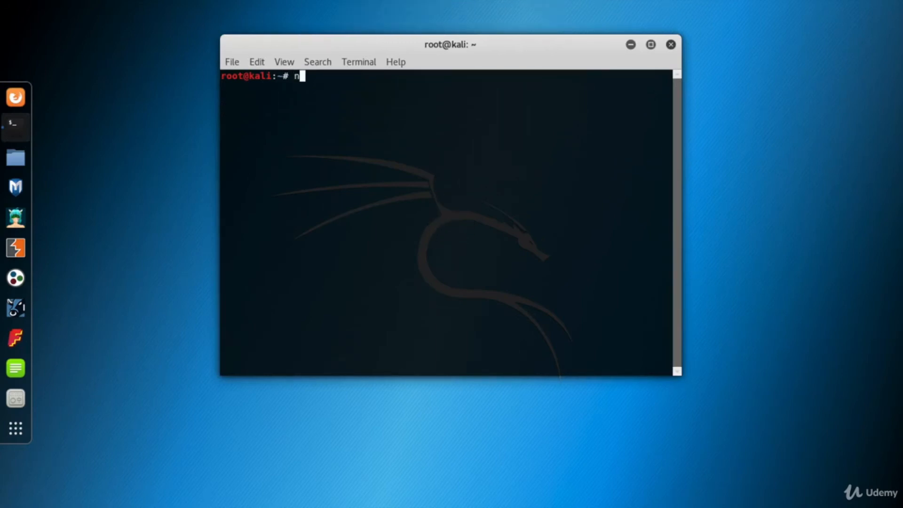
type("ma")
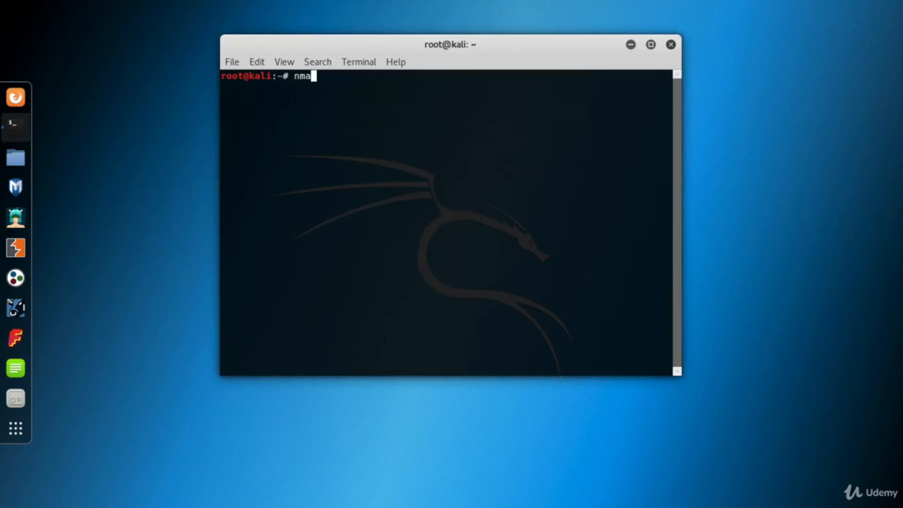
type("p")
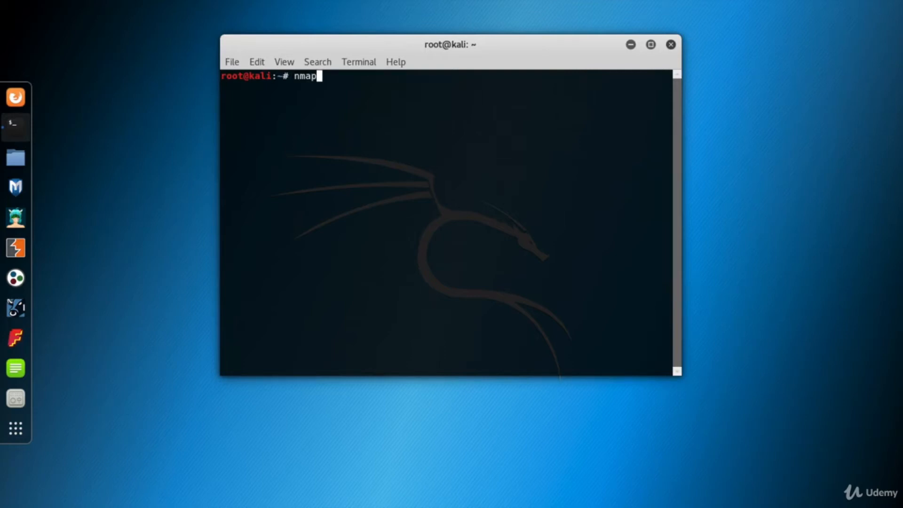
key("Return")
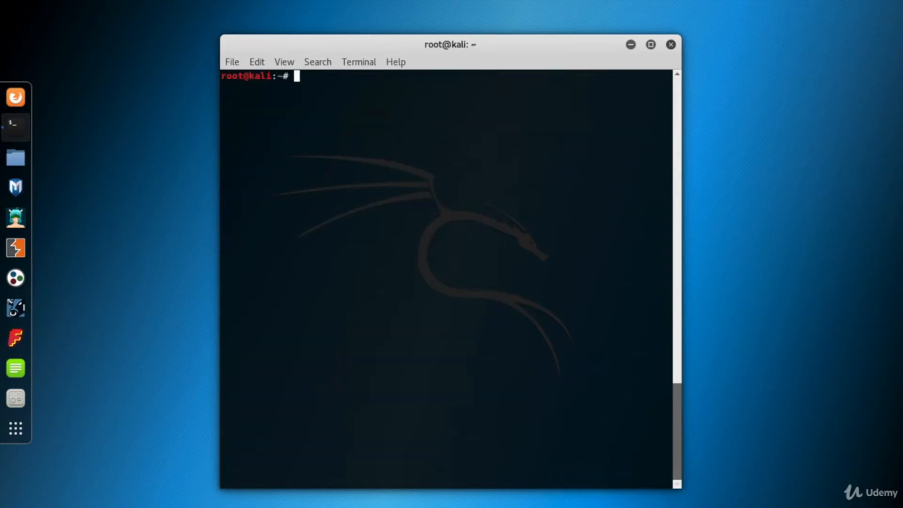
Run nmap -sn on 172.16.99.0/24 to ping-sweep the subnet
type("nmap")
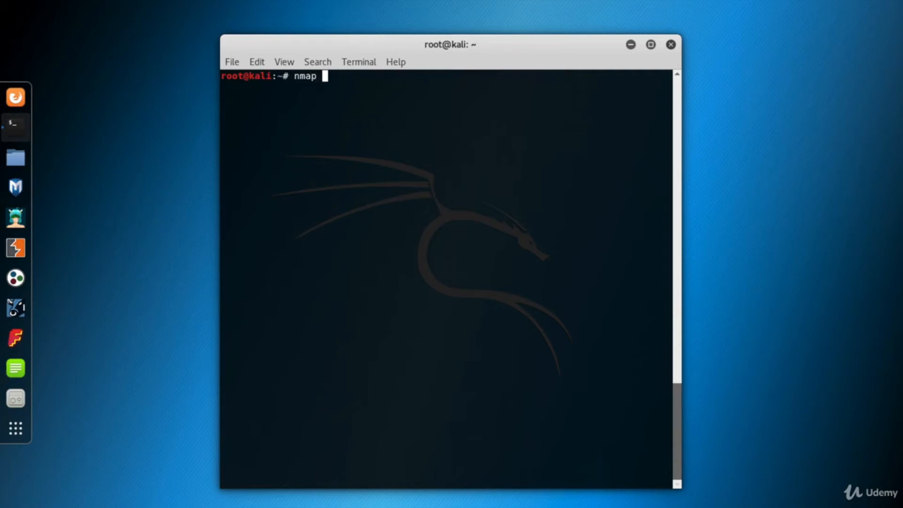
type("-sn")
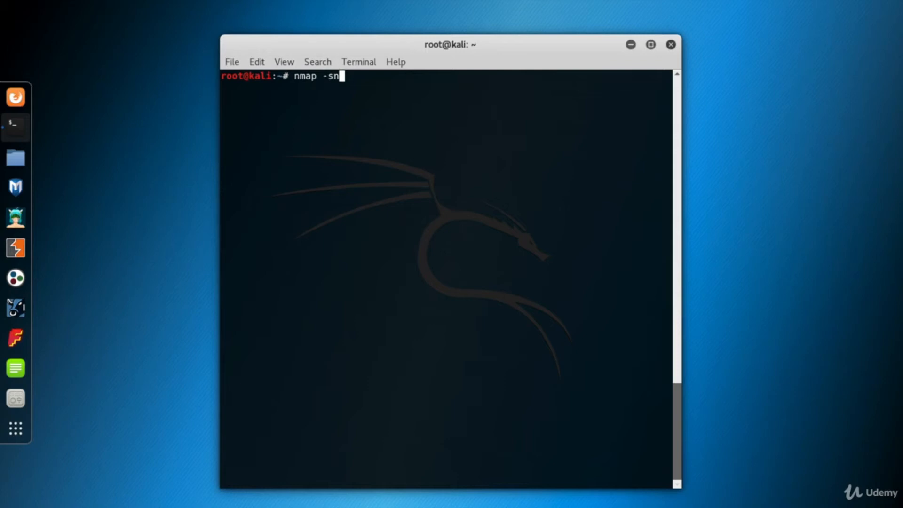
type("172.16.99")
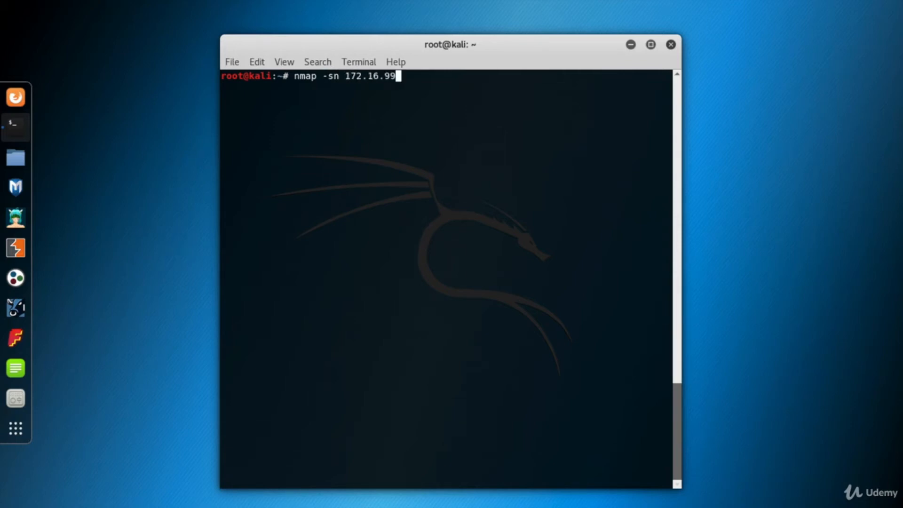
type(".0/24")
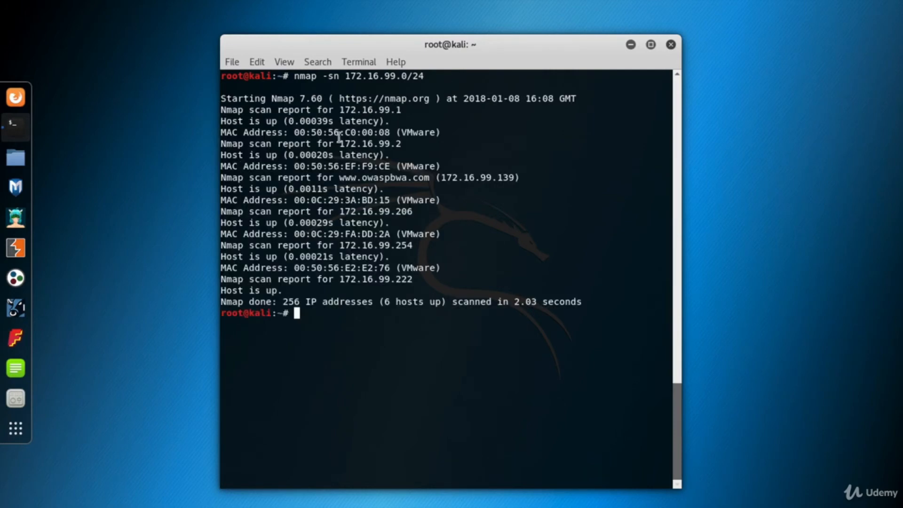
double_click(368, 109)
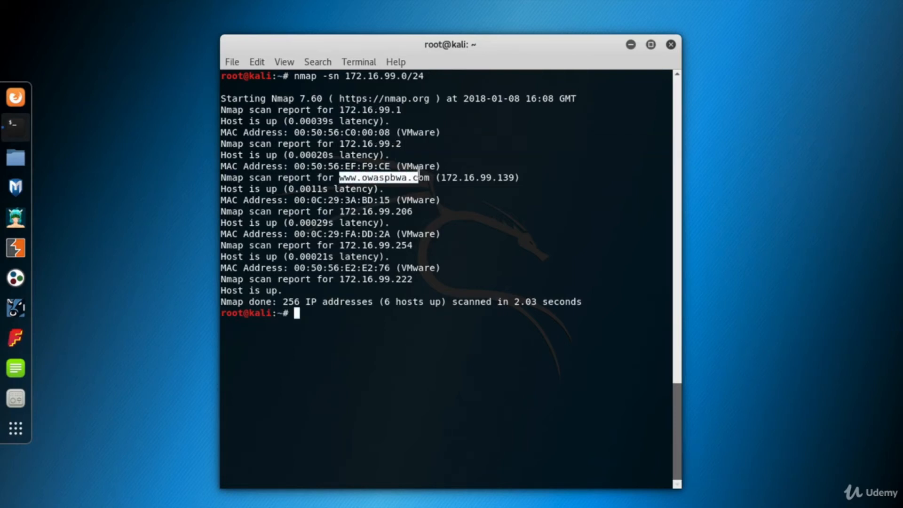
double_click(377, 211)
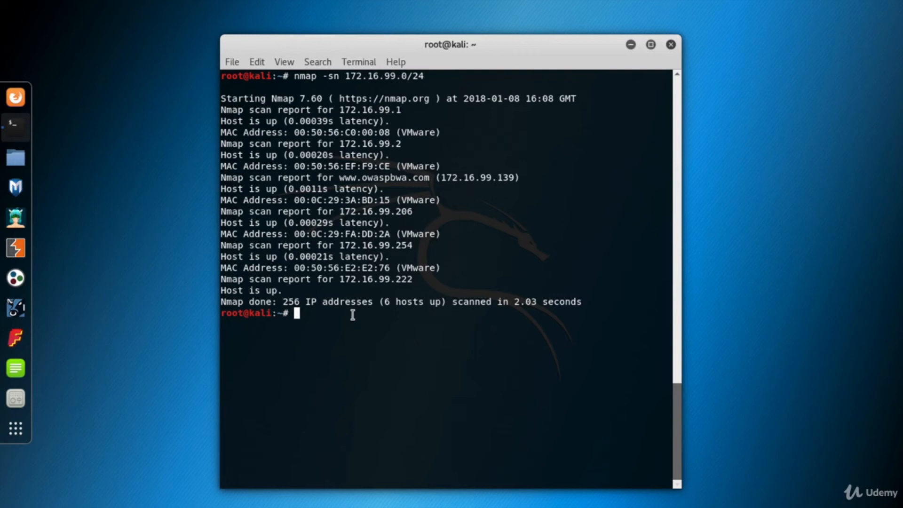
Pipe the 172.16.99.0/24 ping sweep through grep "Nmap scan" and select IPs in the output
type("nmap -sn 172.16.99.0/24")
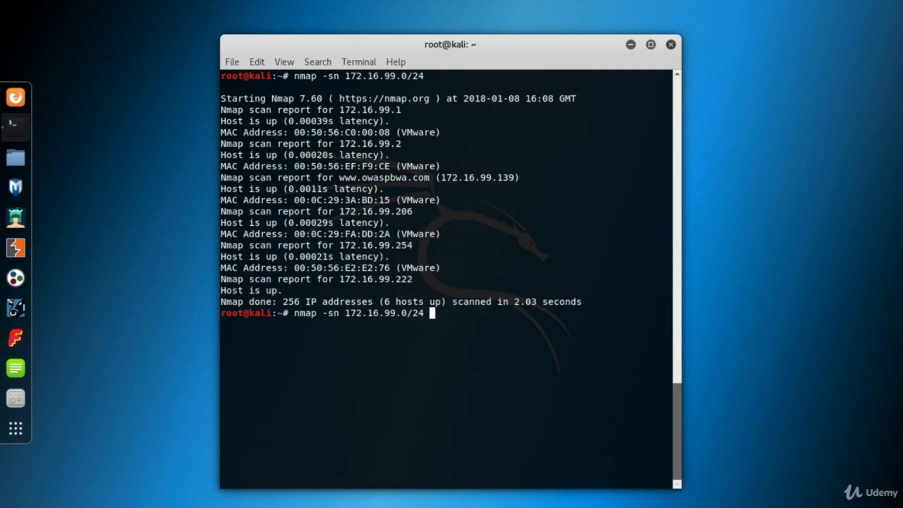
type("|")
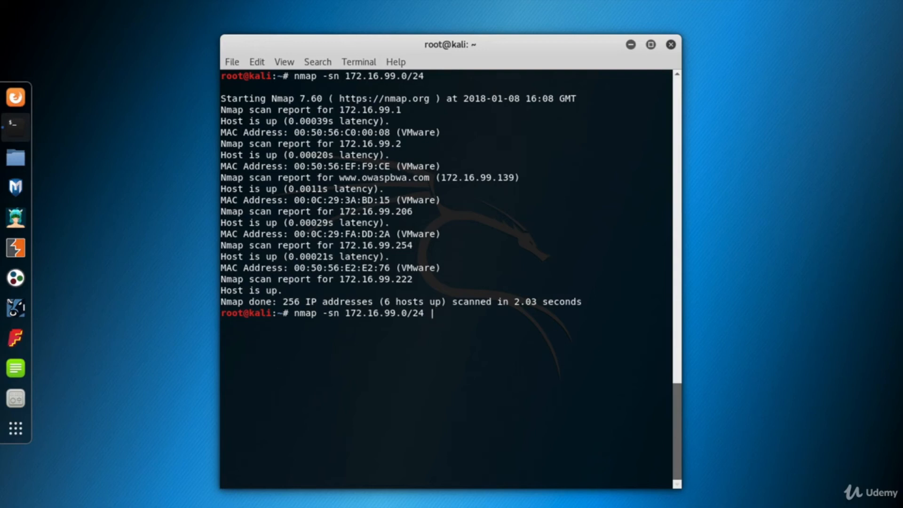
type("grep")
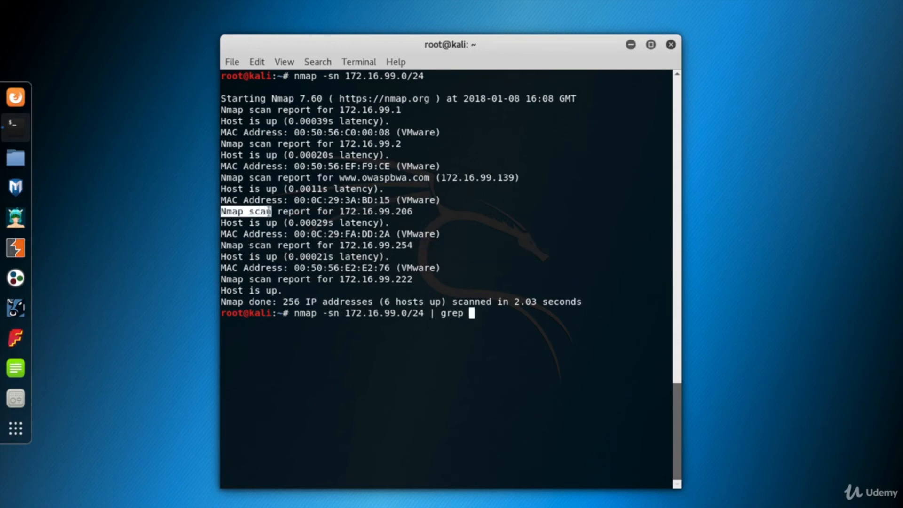
type("Nmap scan")
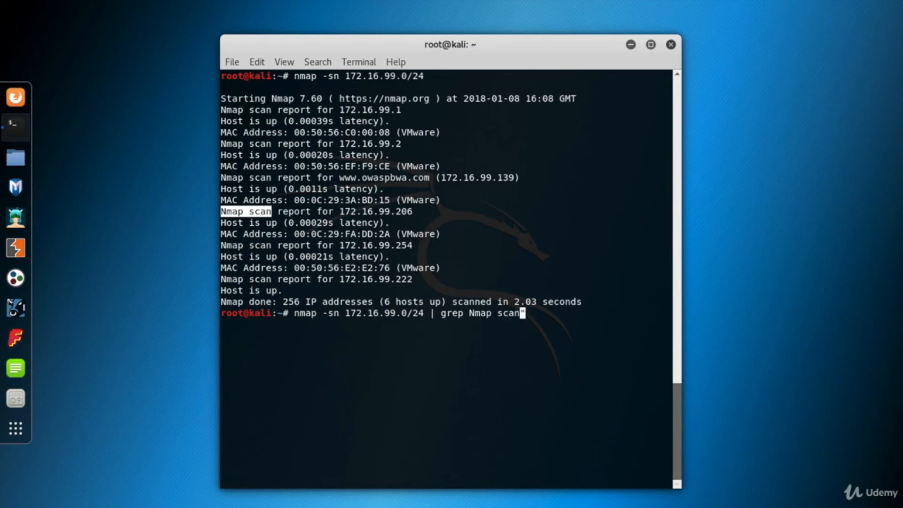
type("\"Nmap scan\"")
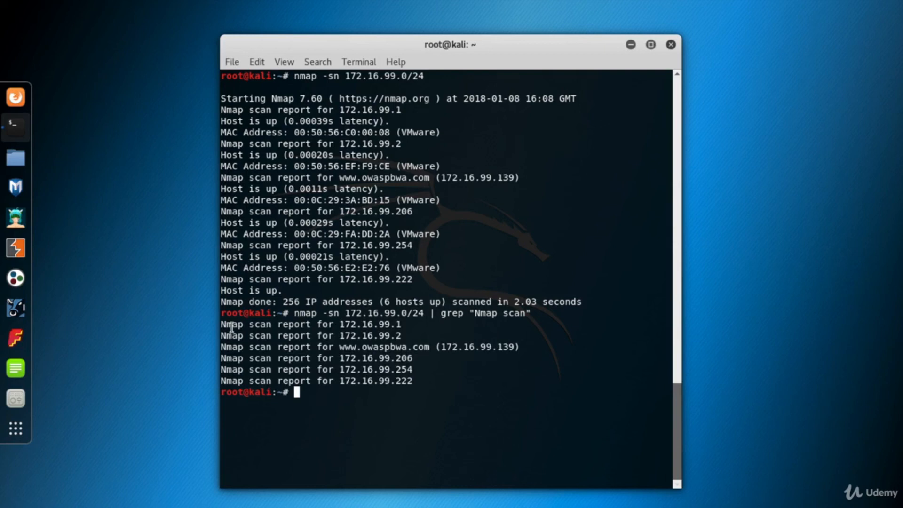
mouse_move(338, 324)
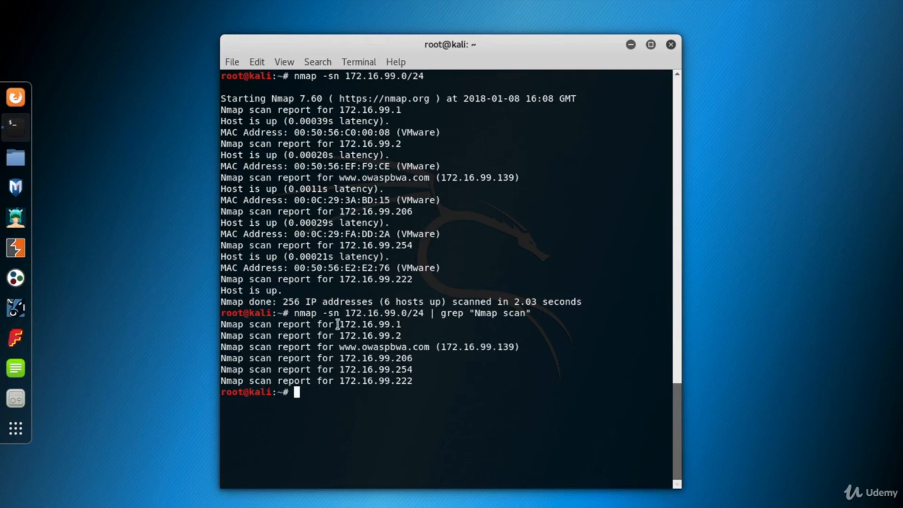
double_click(364, 324)
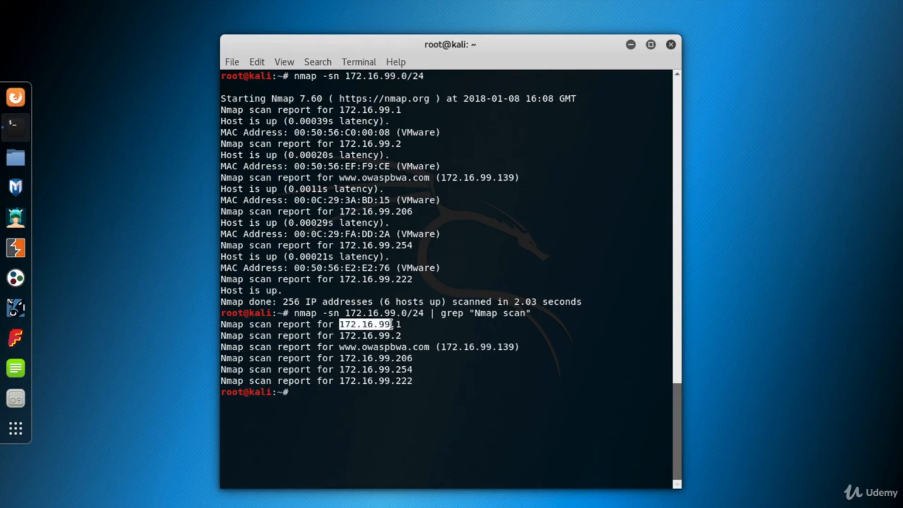
double_click(380, 347)
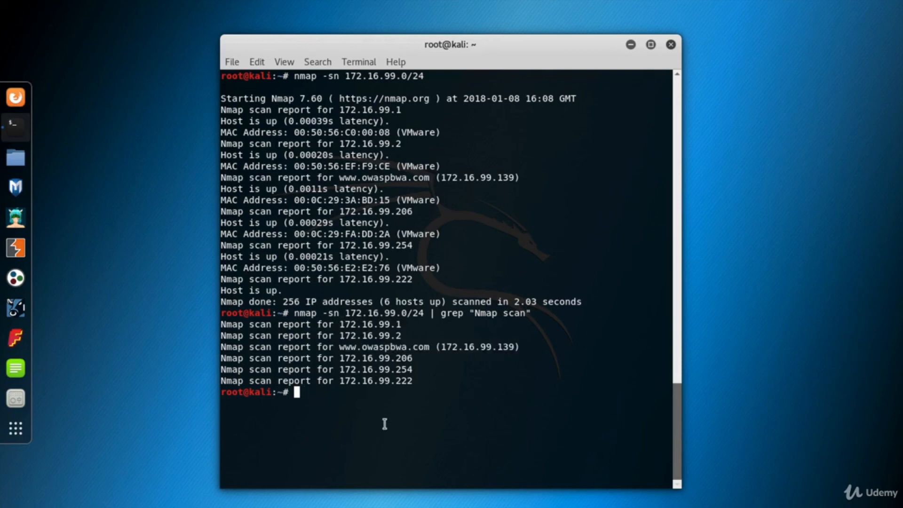
Rerun the grep-filtered sweep with -n so all six hosts, including 172.16.99.139, show plain IPs
type("nmap -sn 172.16.99.0/24 | grep \"Nmap scan\"")
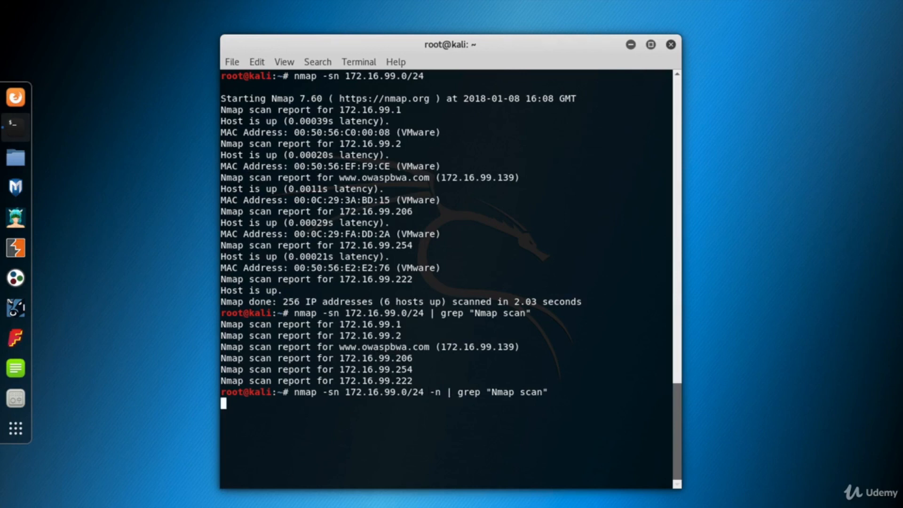
key("Return")
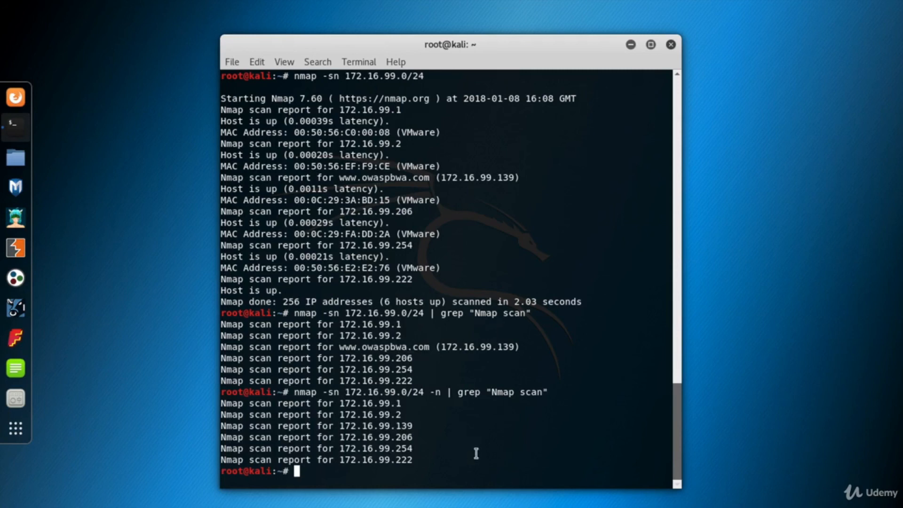
type("nmap -sn 172.16.99.0/24 -n | grep \"Nmap scan\"")
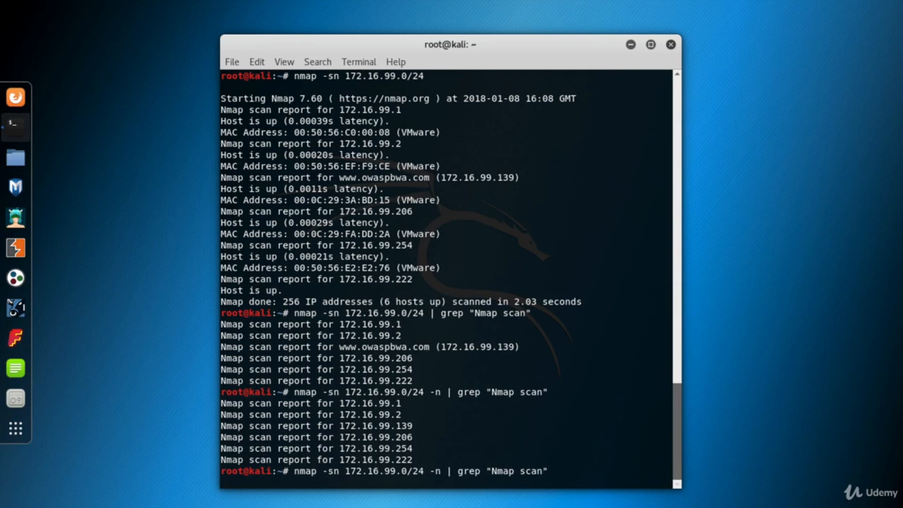
Append | cut -d " " -f5 to the nmap | grep command to isolate the IP field
type("| cut '")
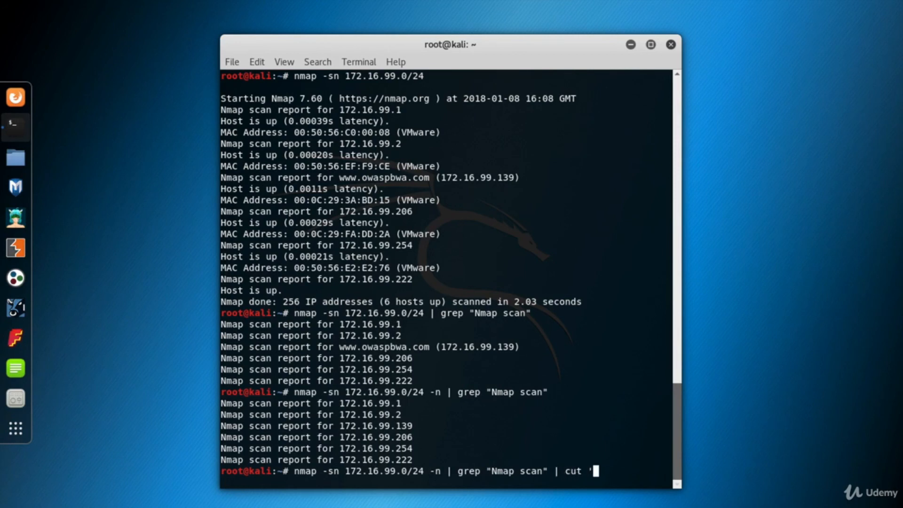
type("-d")
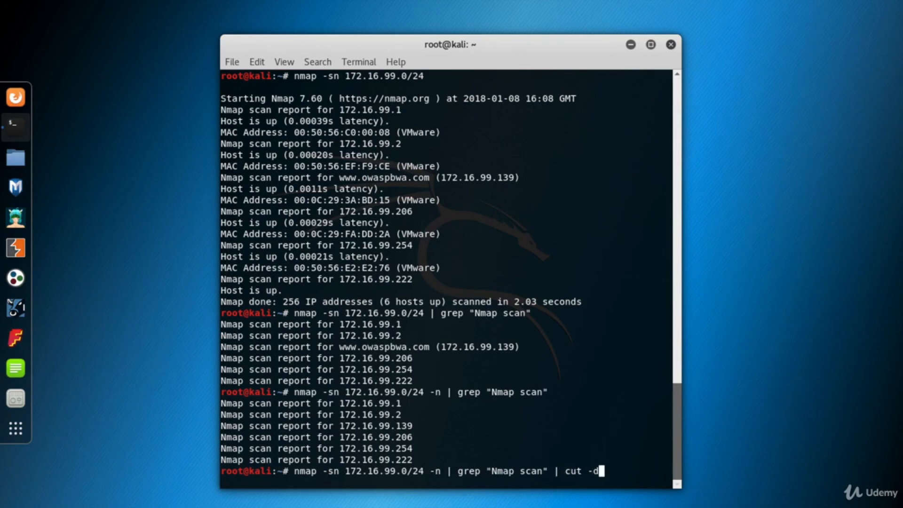
type("\"")
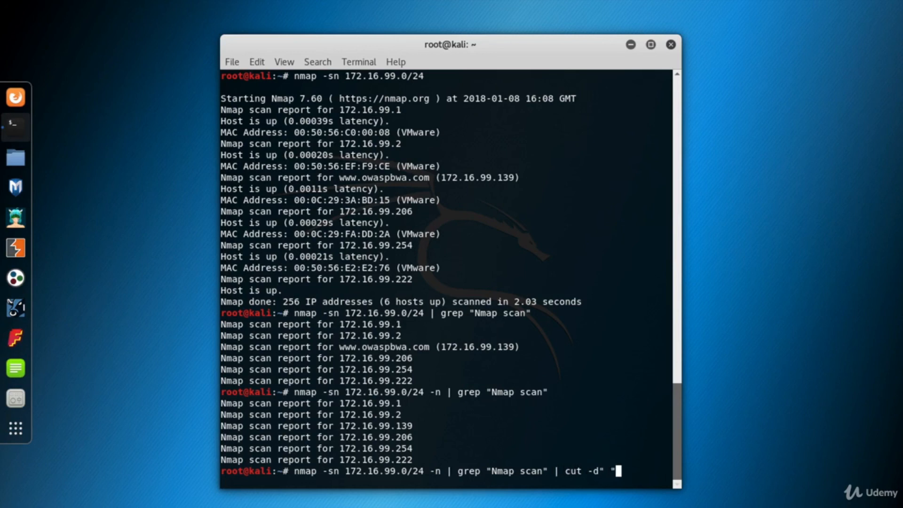
type("\" -f")
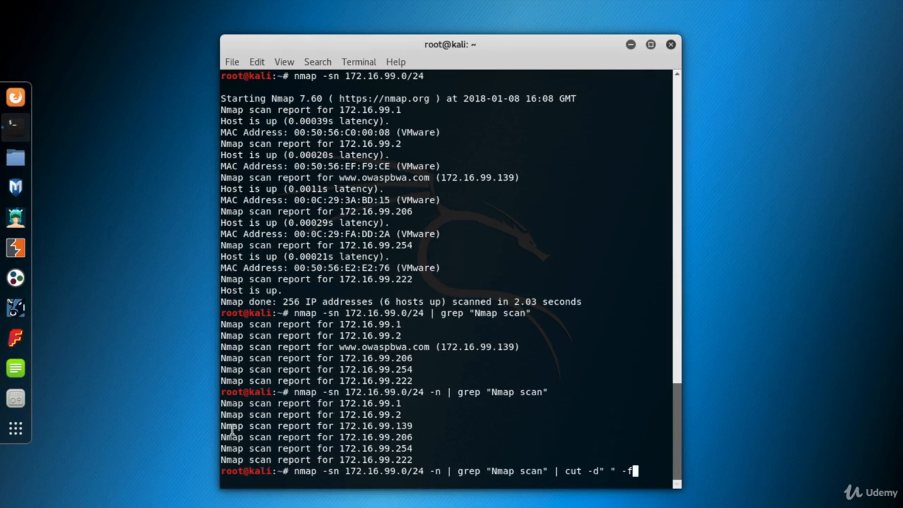
mouse_move(379, 426)
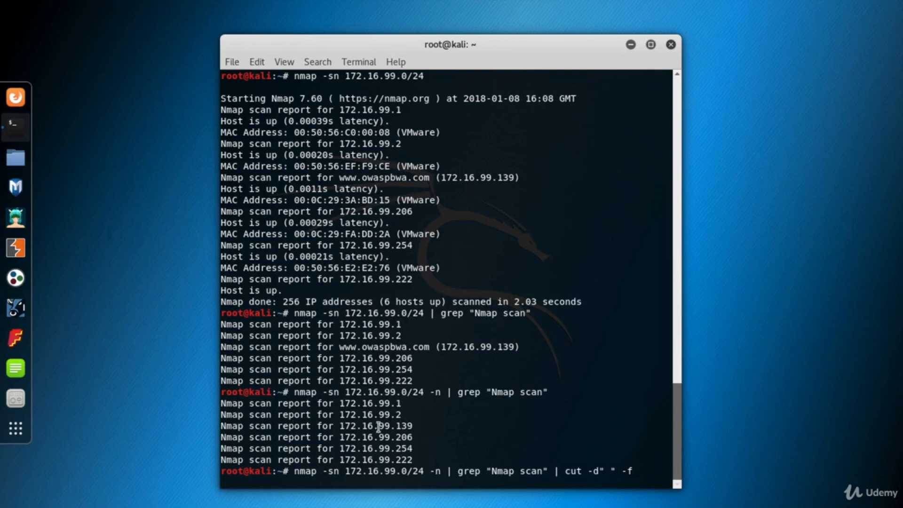
type("5")
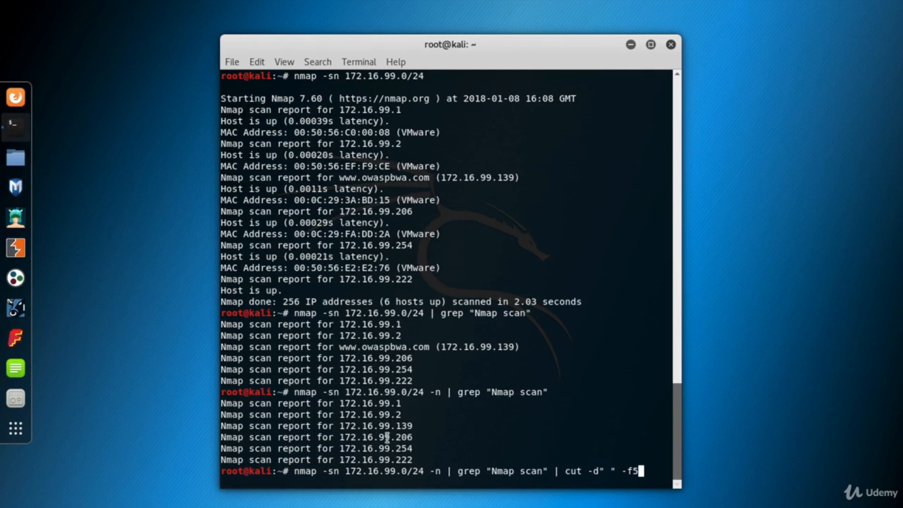